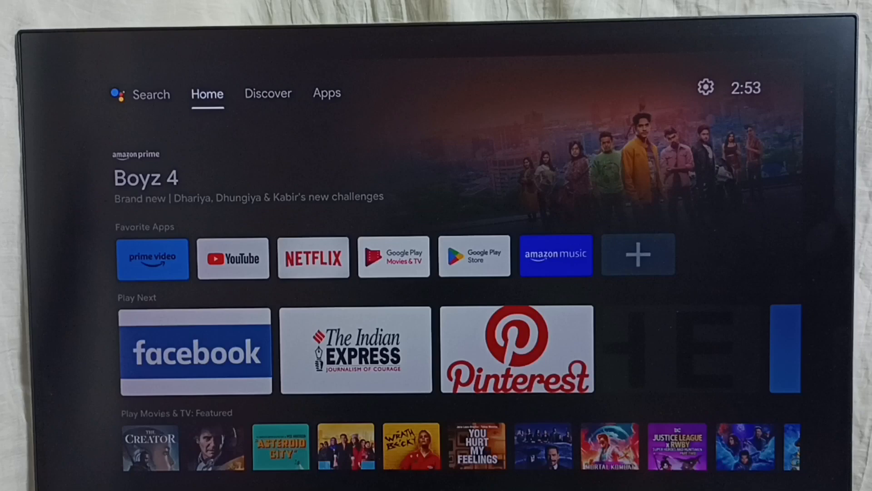
- Reach the Display page under Device Preferences and highlight the Screen position setting
{"action": "left_click", "coordinate": [326, 93]}
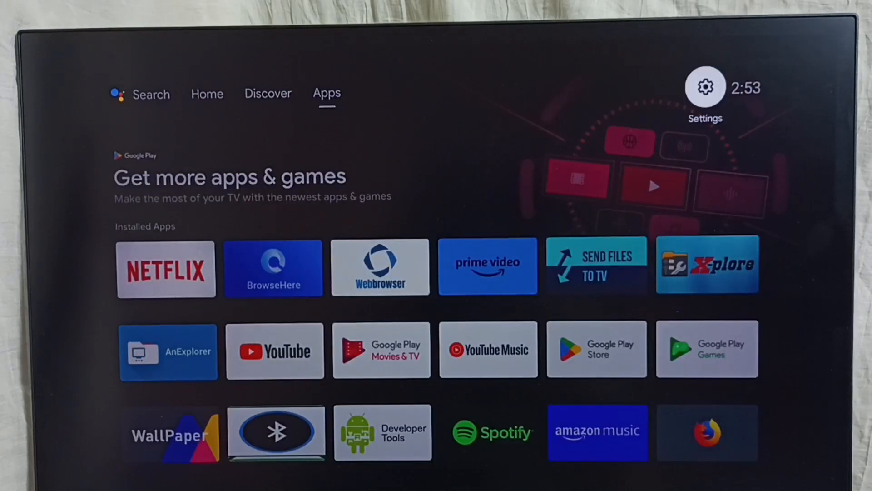
{"action": "left_click", "coordinate": [705, 87]}
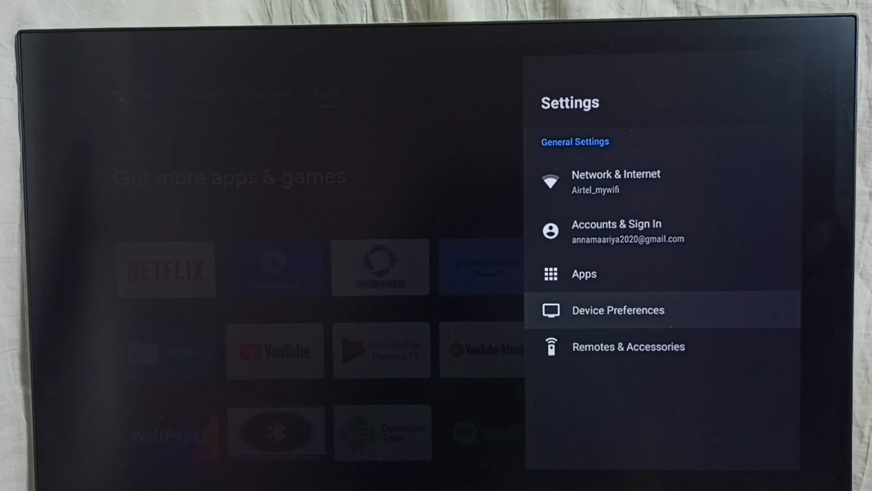
{"action": "left_click", "coordinate": [618, 310]}
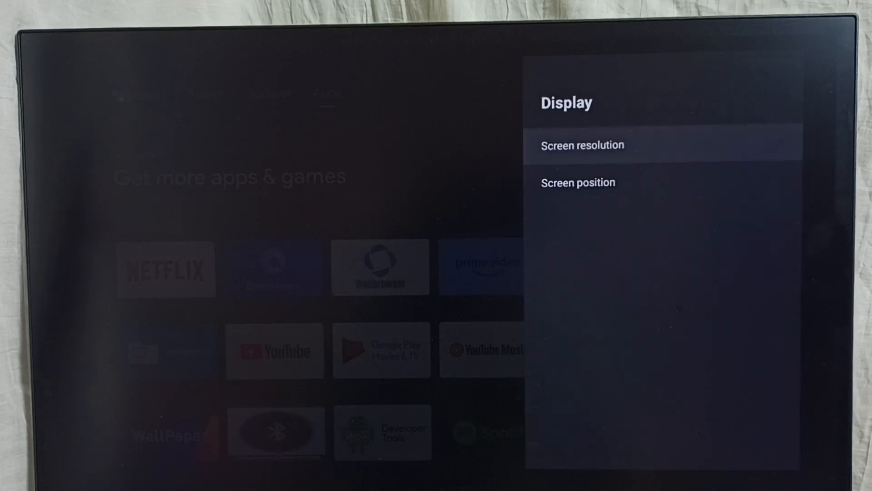
{"action": "key", "text": "Down"}
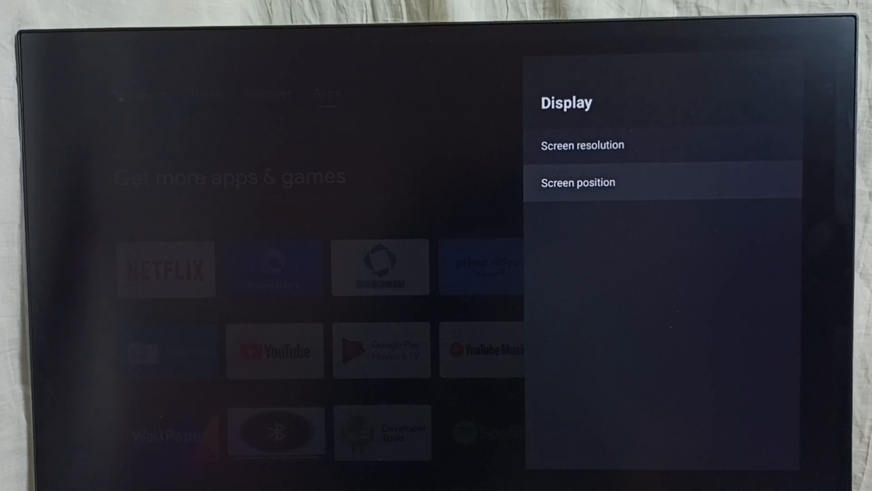
- In Screen position, zoom in to raise screen scaling from 80% to 82%
{"action": "left_click", "coordinate": [579, 181]}
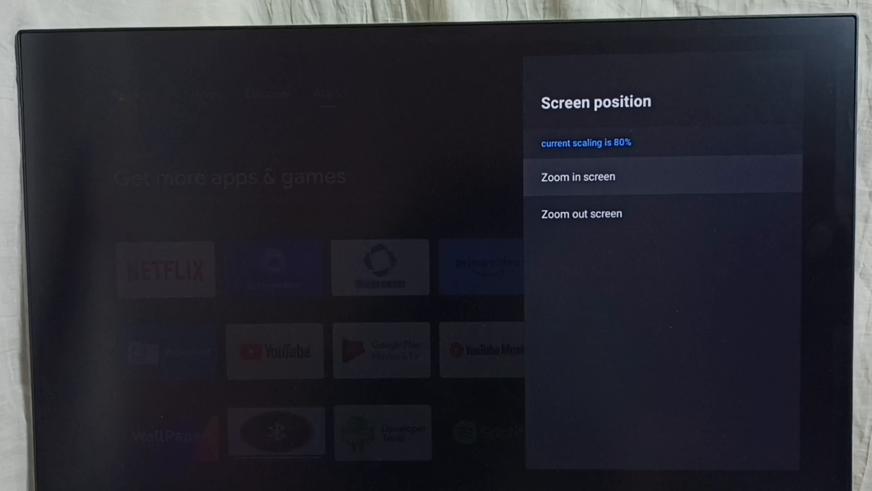
{"action": "key", "text": "Down"}
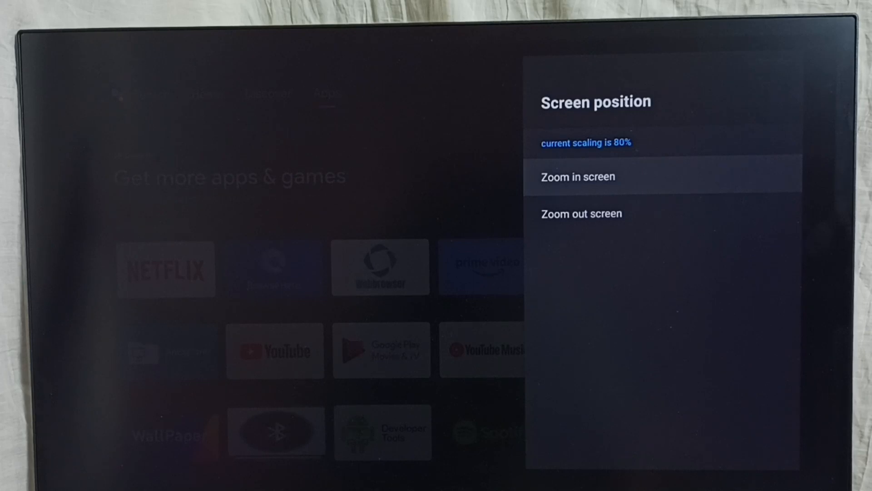
{"action": "left_click", "coordinate": [578, 177]}
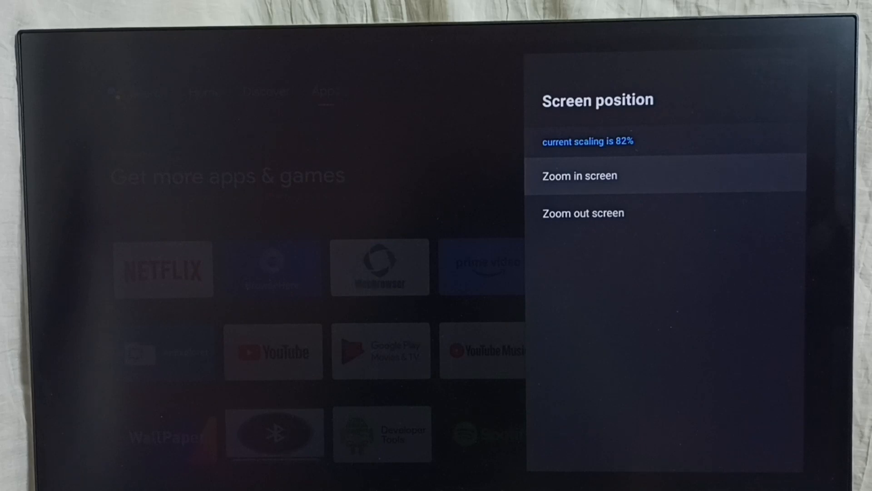
{"action": "left_click", "coordinate": [580, 175]}
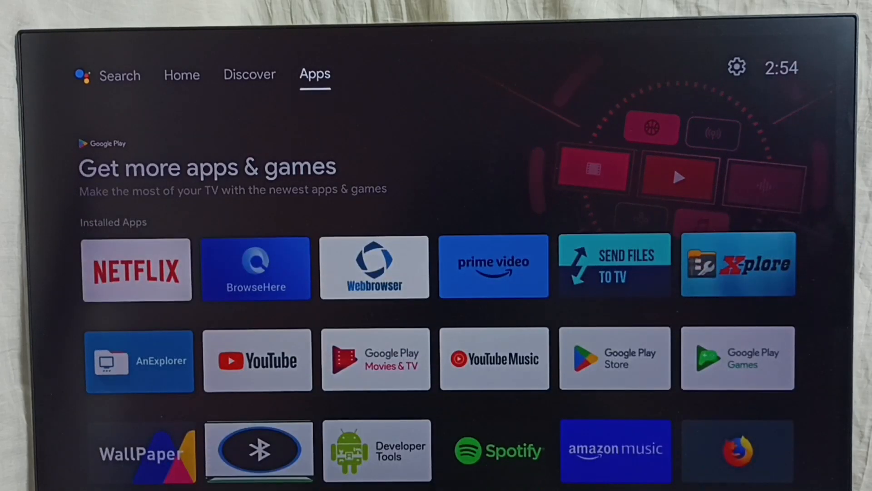
{"action": "left_click", "coordinate": [181, 74]}
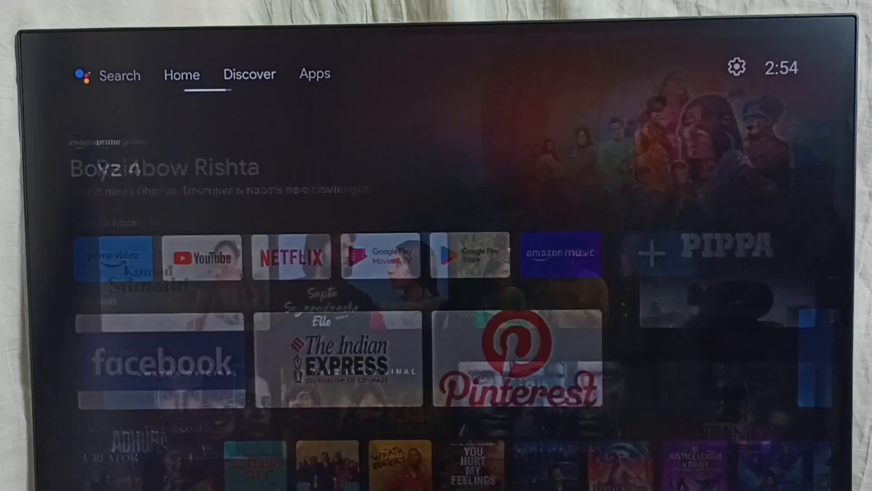
{"action": "left_click", "coordinate": [249, 73]}
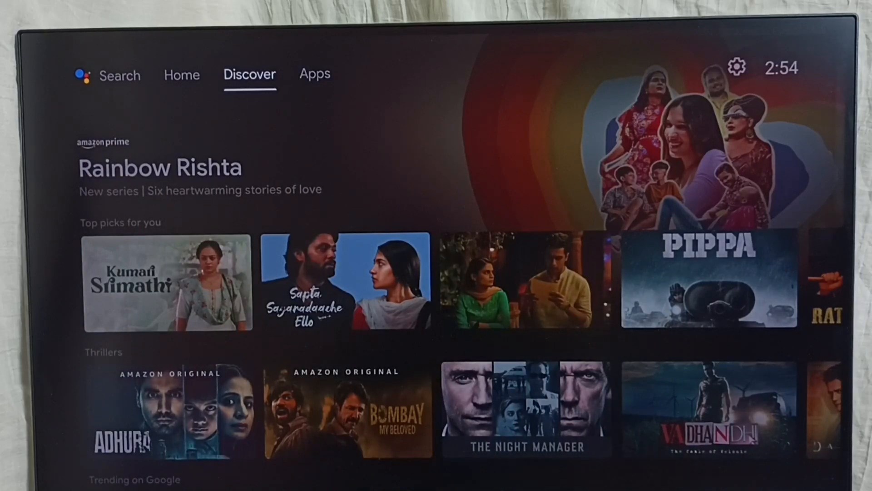
{"action": "left_click", "coordinate": [314, 74]}
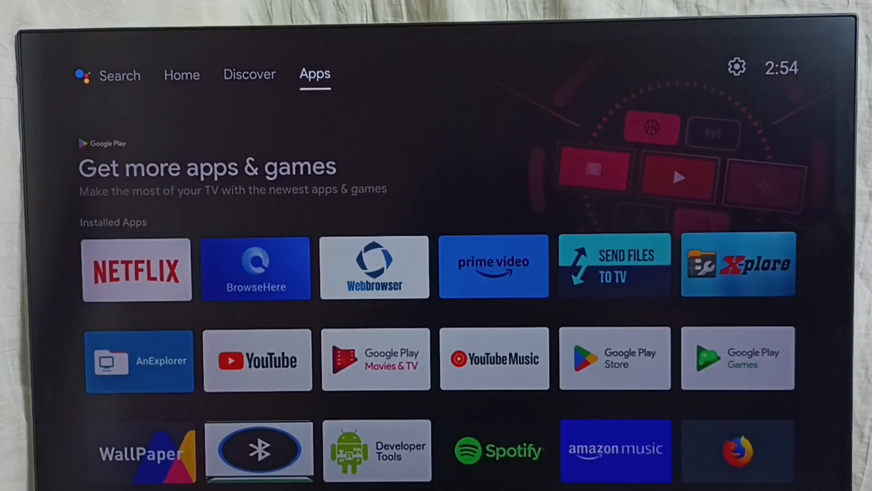